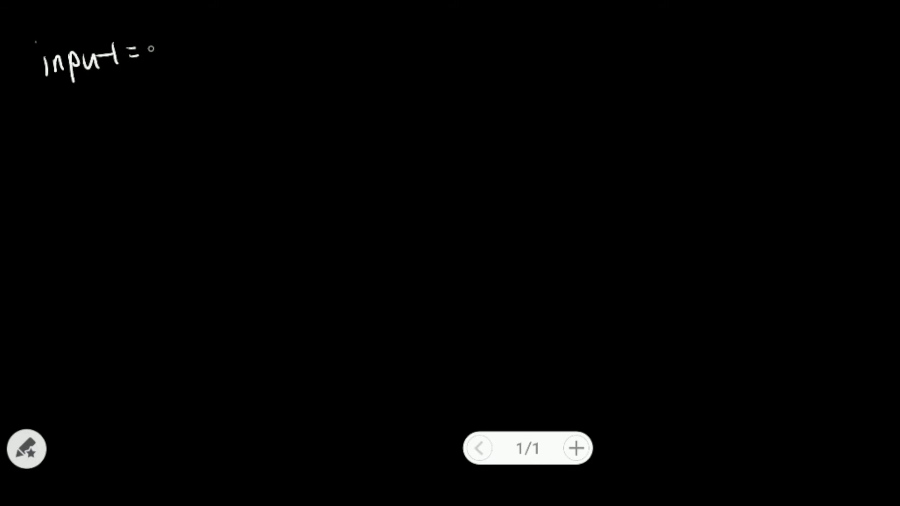
# Handwrite 'input = 38' with an underline and index-0 arrow, then map 3 to [D E F].
pyautogui.moveTo(156, 55); pyautogui.dragTo(207, 55)
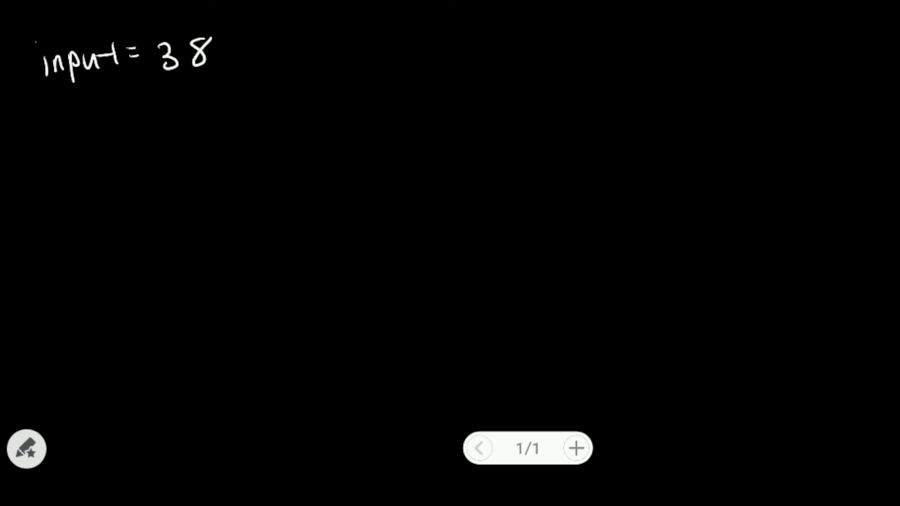
pyautogui.moveTo(161, 78); pyautogui.dragTo(212, 76)
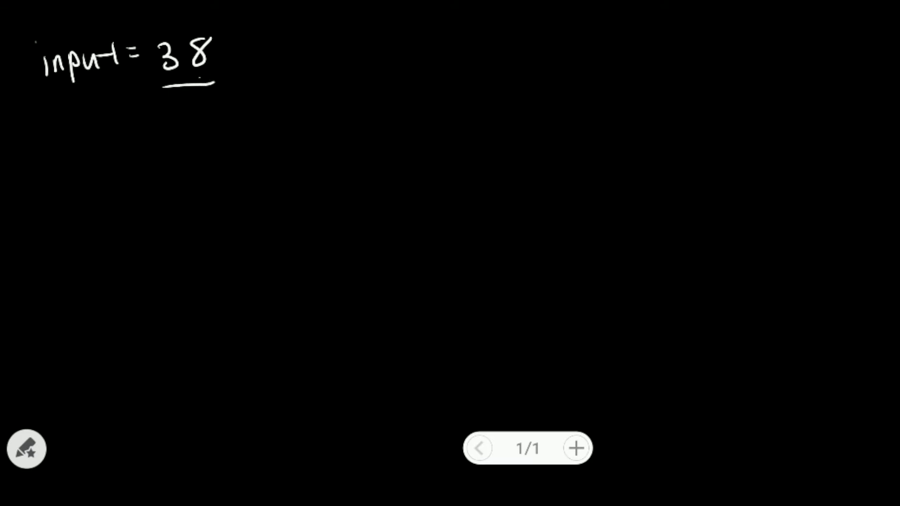
pyautogui.moveTo(167, 86); pyautogui.dragTo(224, 89)
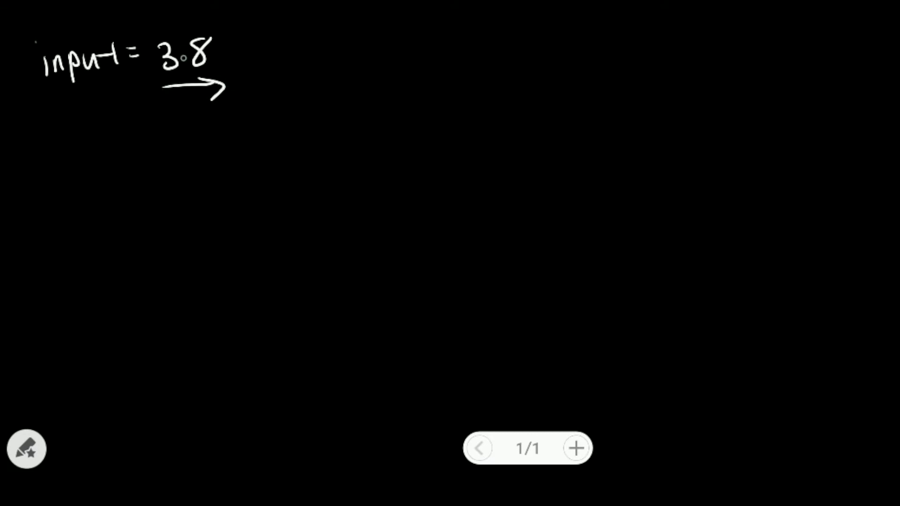
pyautogui.moveTo(166, 92); pyautogui.dragTo(181, 107)
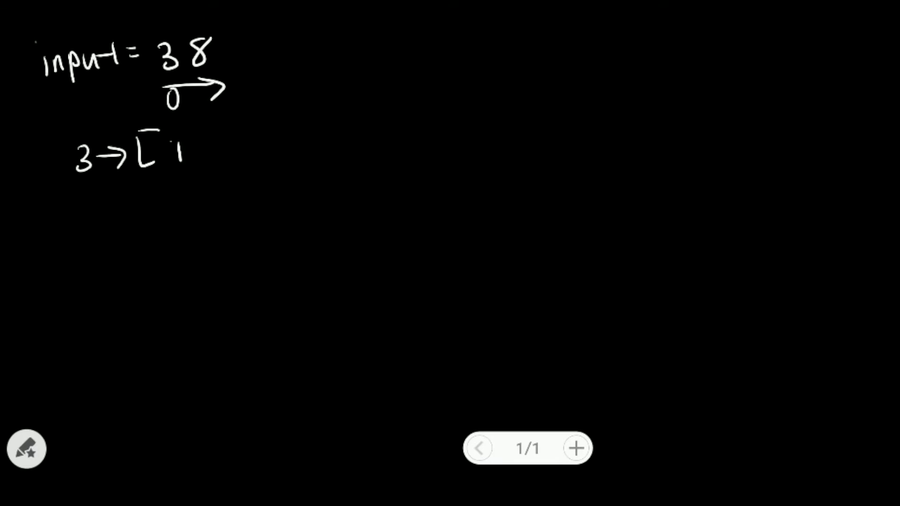
pyautogui.moveTo(172, 146); pyautogui.dragTo(313, 146)
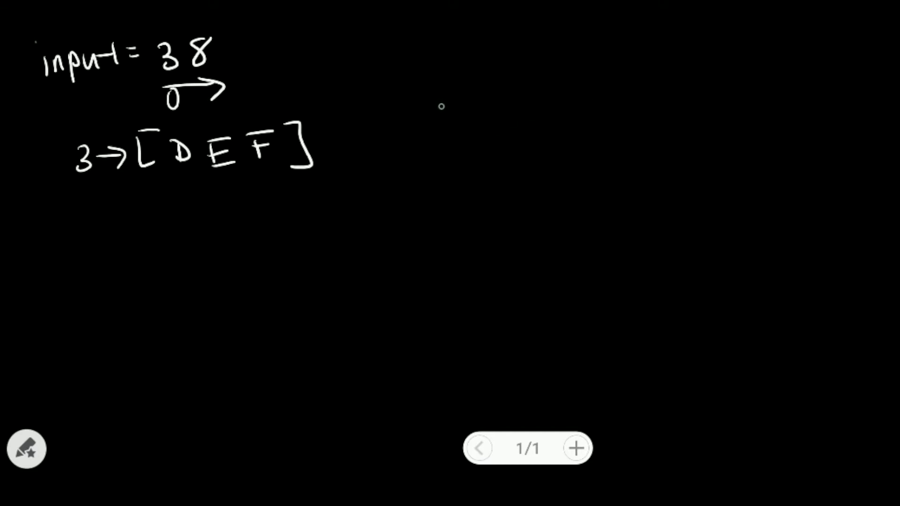
pyautogui.moveTo(404, 166)
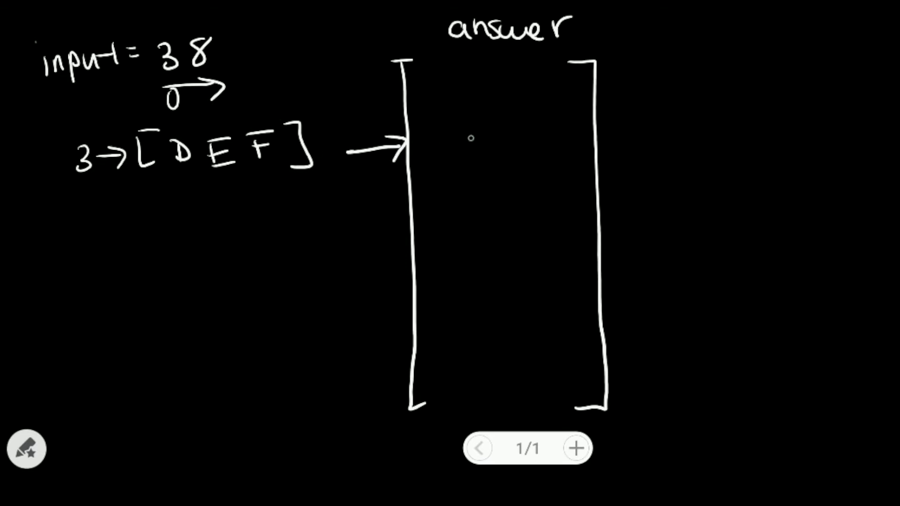
# Open Pen settings to switch the ink to red.
pyautogui.click(26, 450)
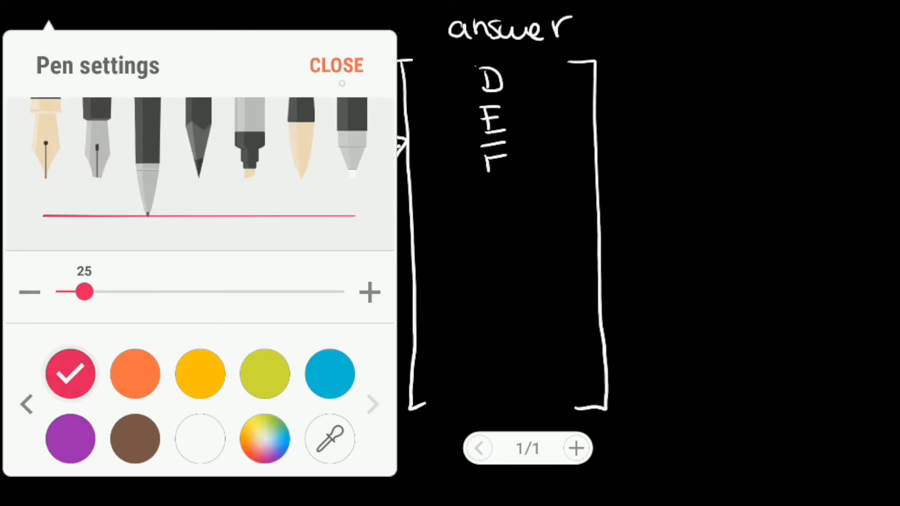
# Close the pen options to resume writing on the page.
pyautogui.click(337, 65)
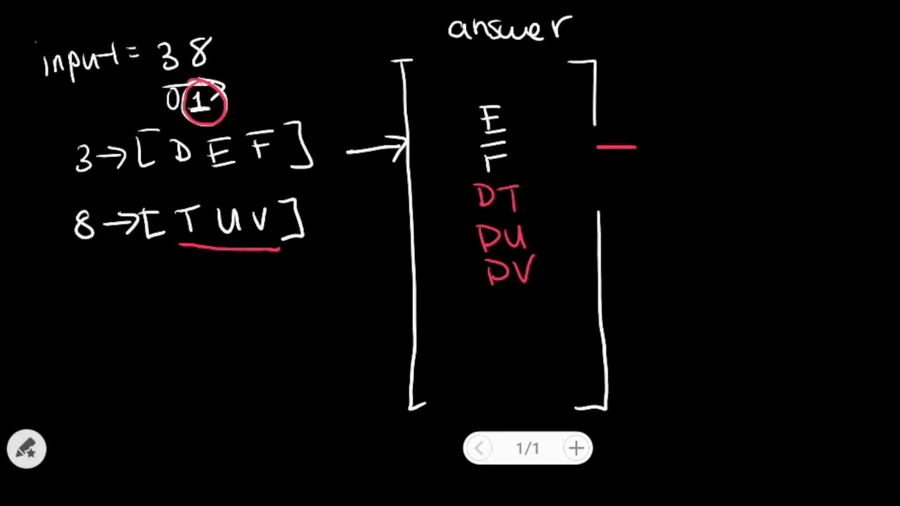
# Change the pen ink colour in Pen settings and close the panel.
pyautogui.click(26, 449)
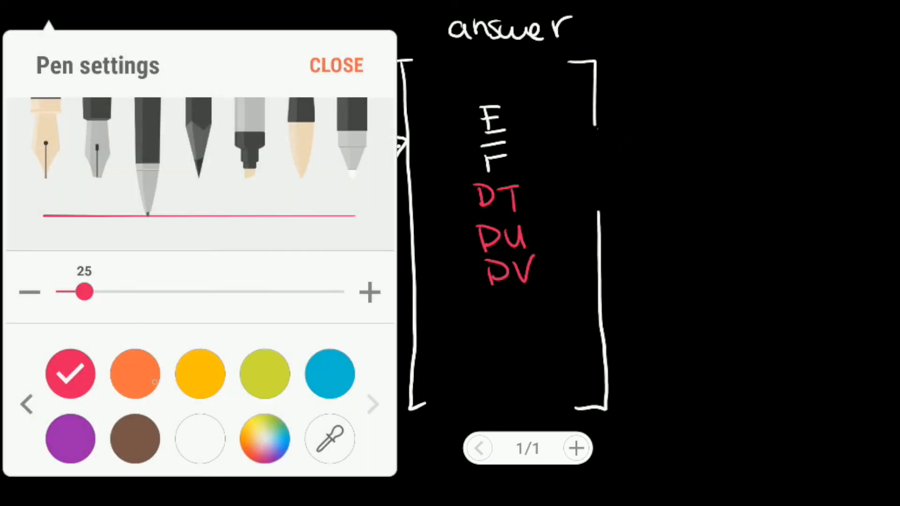
pyautogui.click(199, 438)
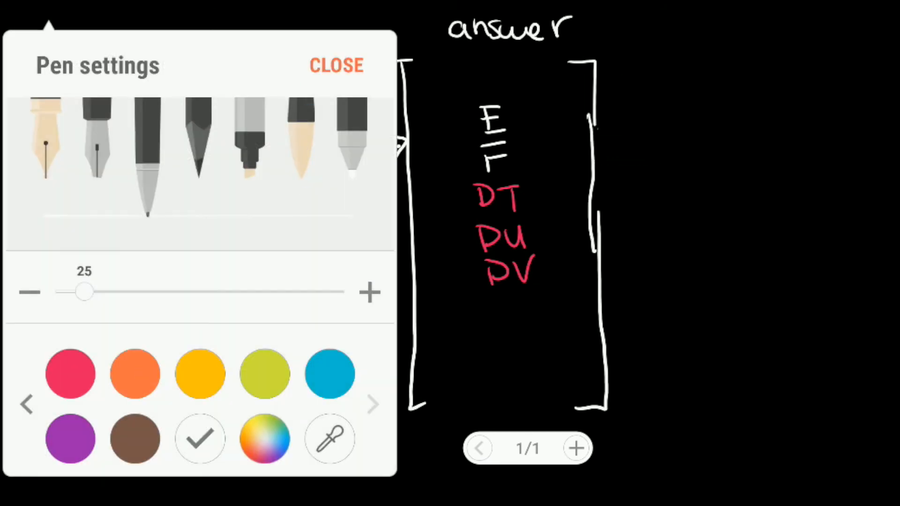
pyautogui.click(335, 65)
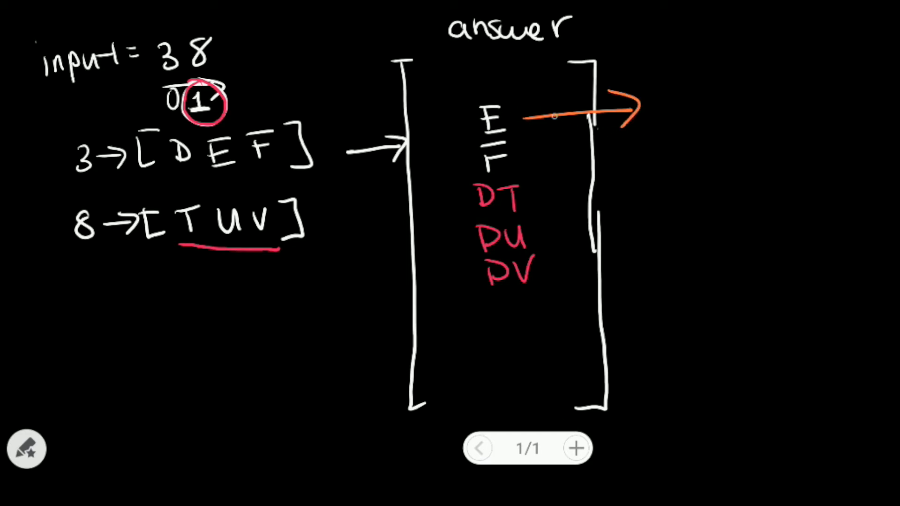
pyautogui.moveTo(554, 116)
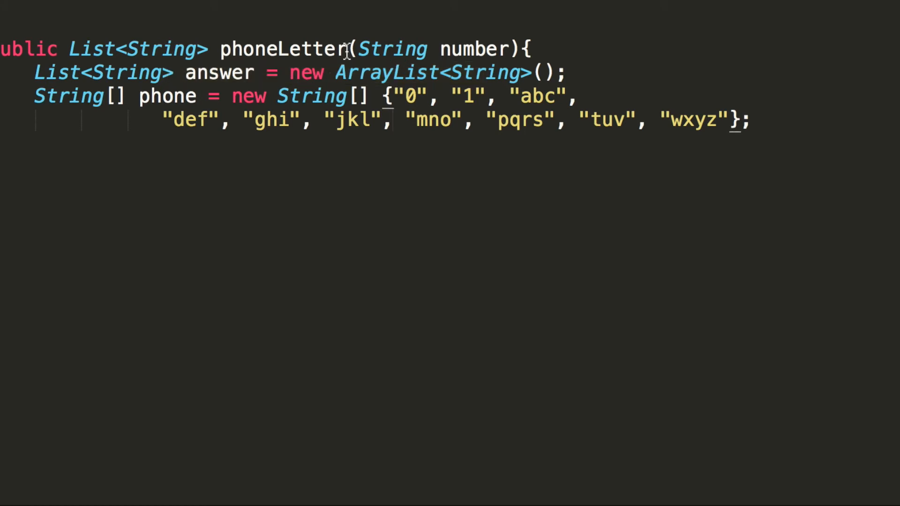
pyautogui.moveTo(210, 103)
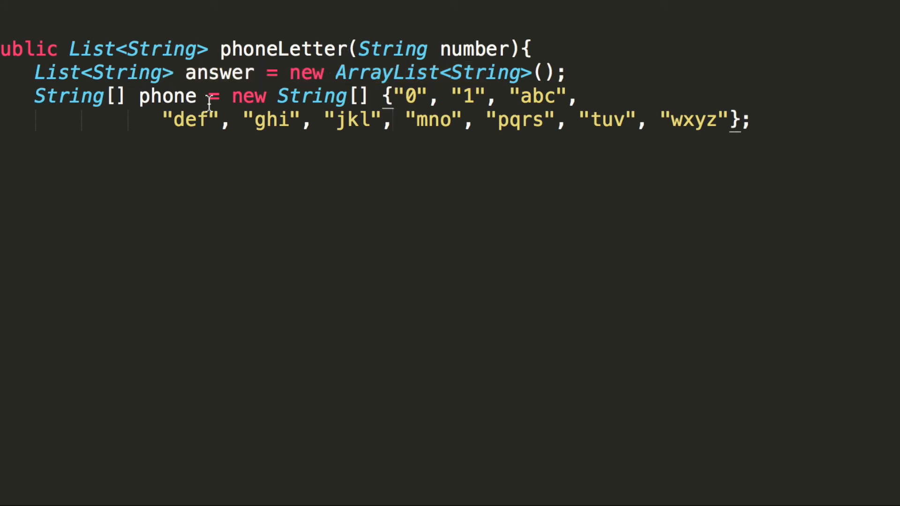
pyautogui.moveTo(777, 126)
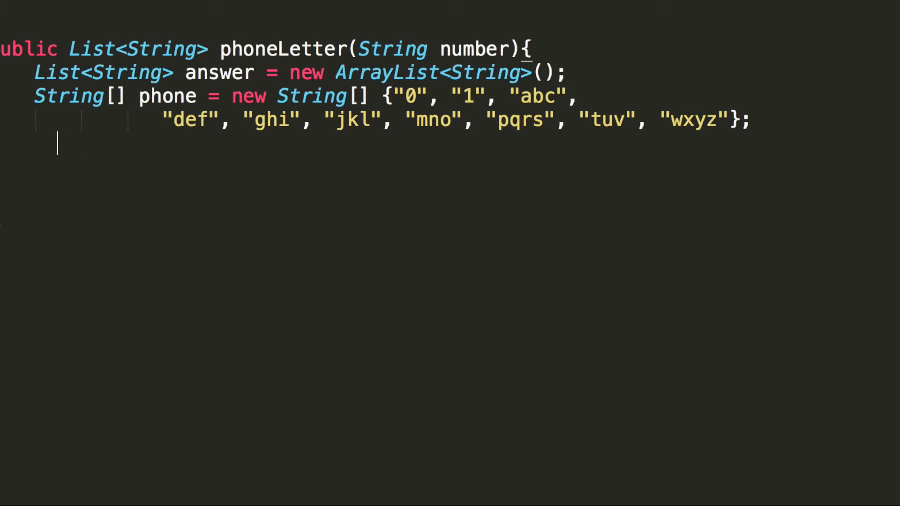
# Add for(int i =0; i<number.length(); i++){ below the phone array.
pyautogui.write('for(int i =0; i<number.')
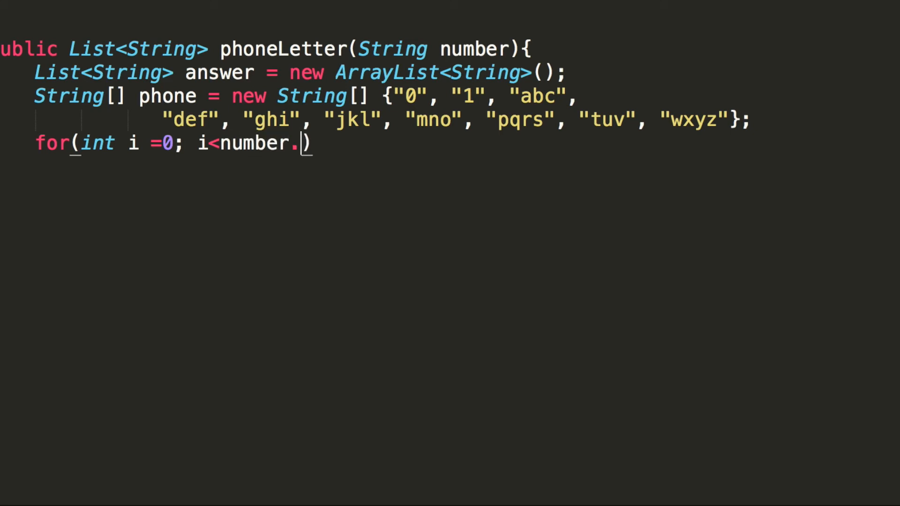
pyautogui.write('length')
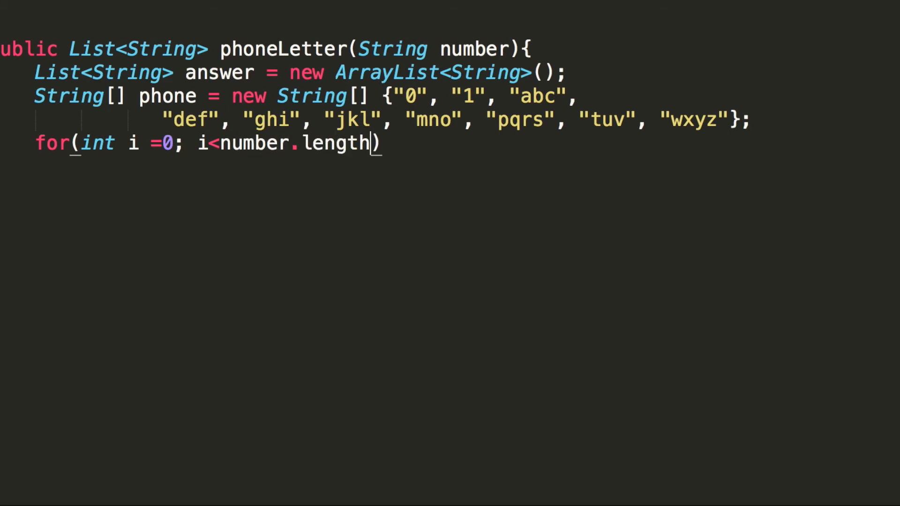
pyautogui.write('(); i')
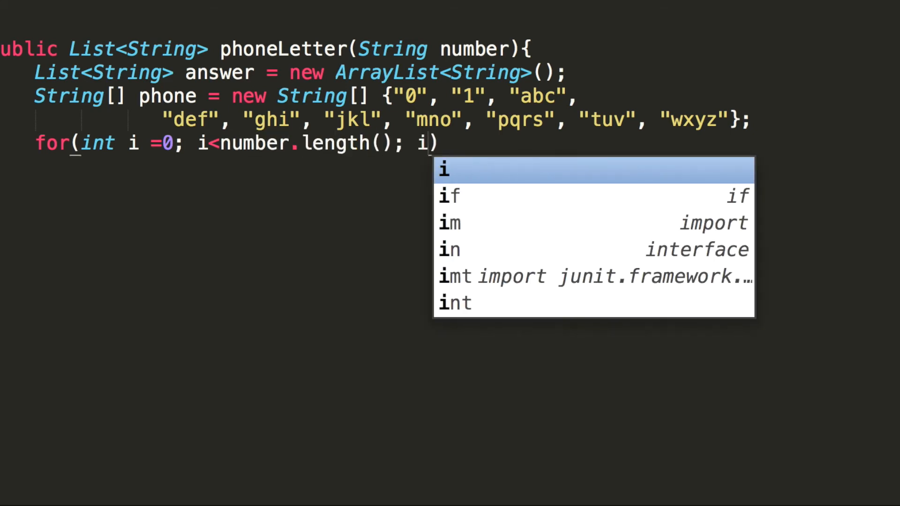
pyautogui.write('++')
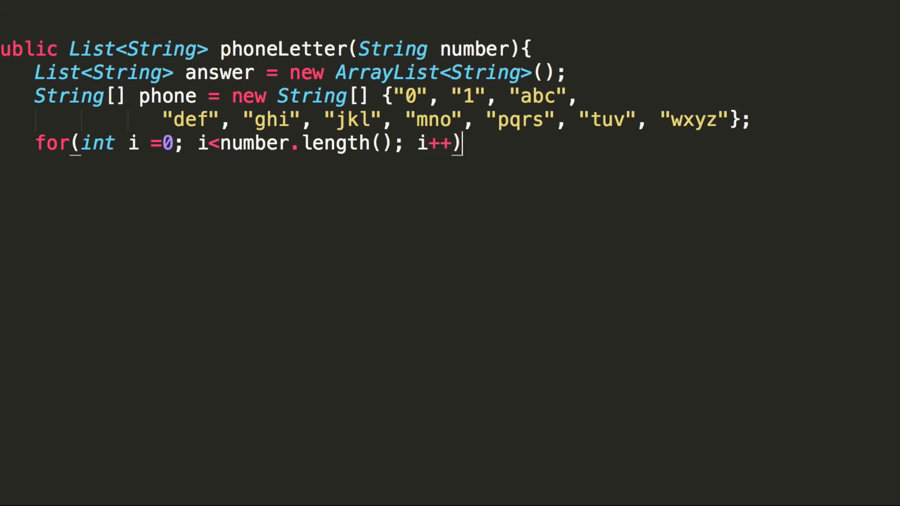
pyautogui.write('{')
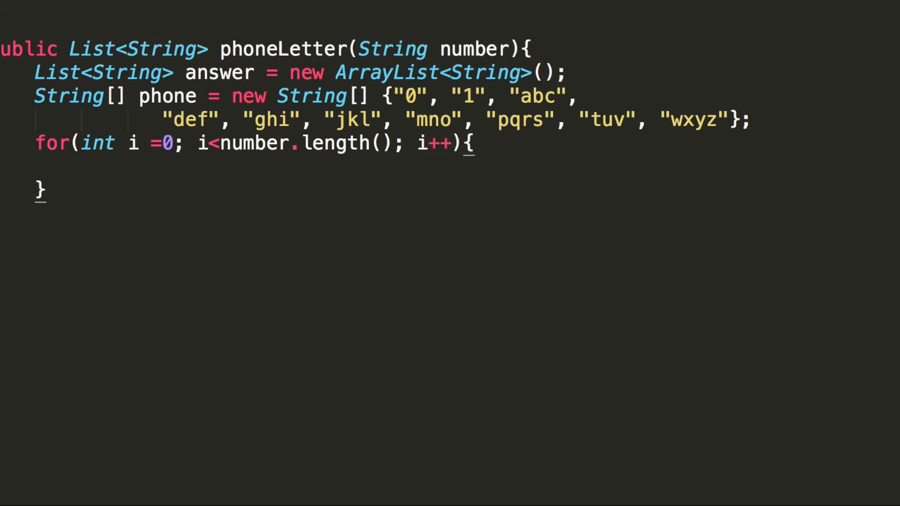
pyautogui.write('i')
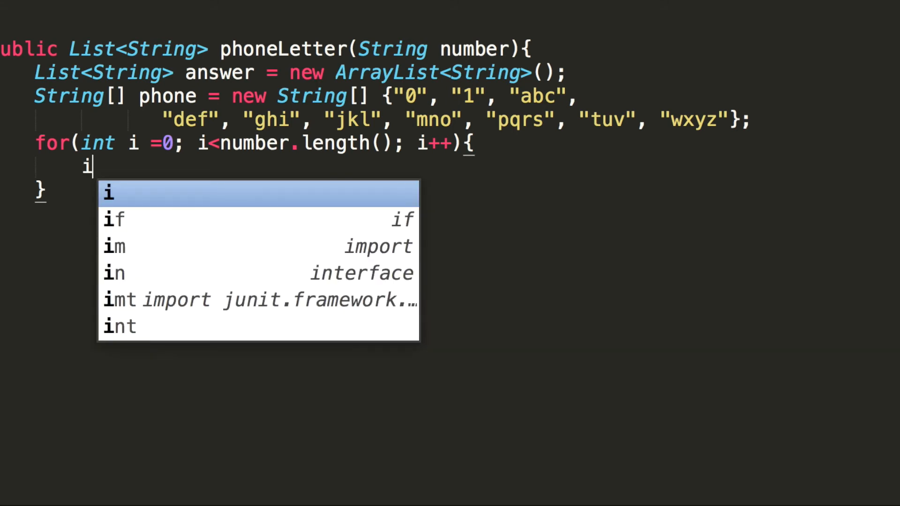
# Declare int letters = Character.getNumericValue(number.charAt(i)); inside the for loop.
pyautogui.write('nt letter')
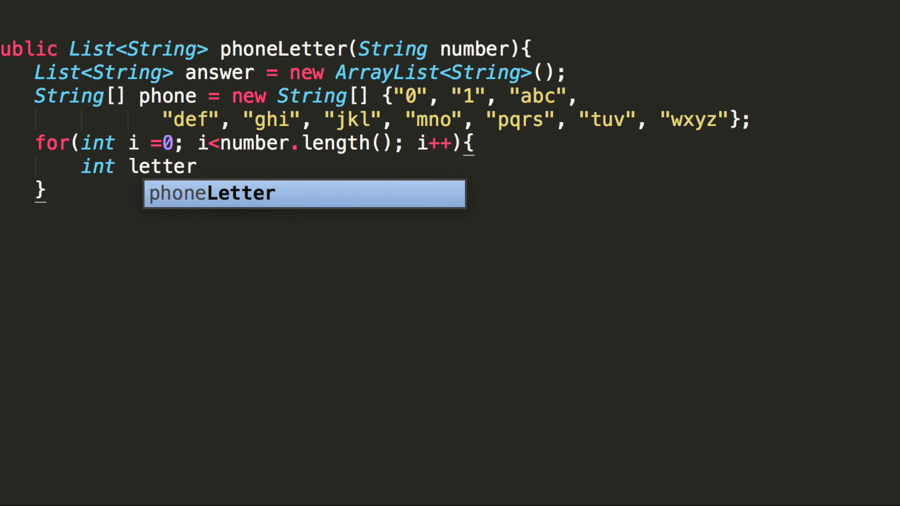
pyautogui.write('s = Character.getNumer')
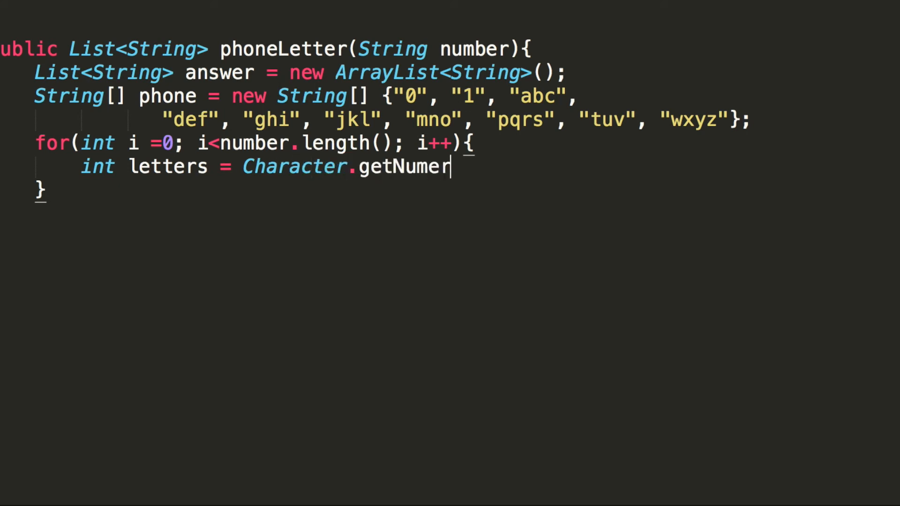
pyautogui.write('icV')
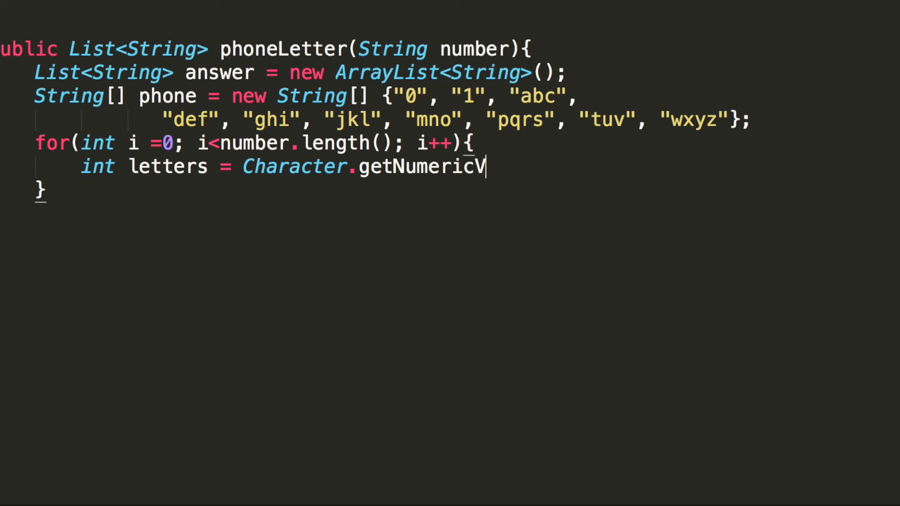
pyautogui.write('alue(number.char')
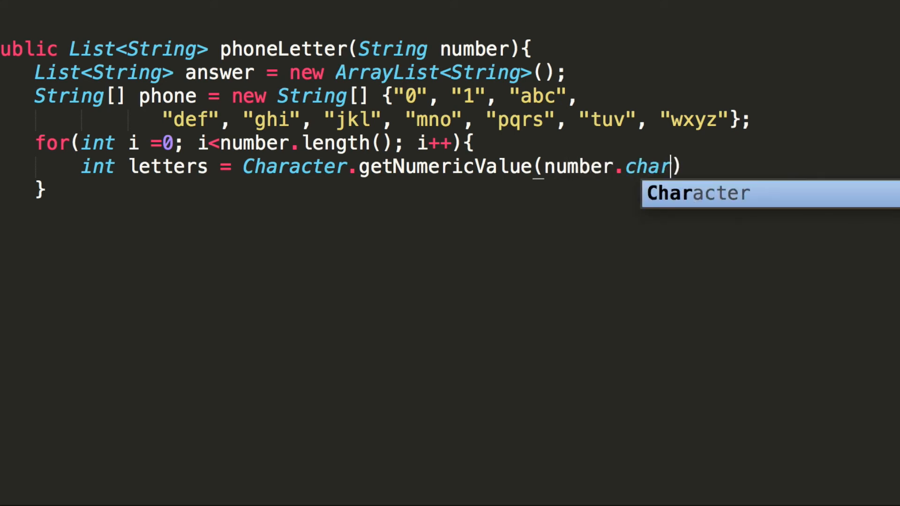
pyautogui.write('At(i)')
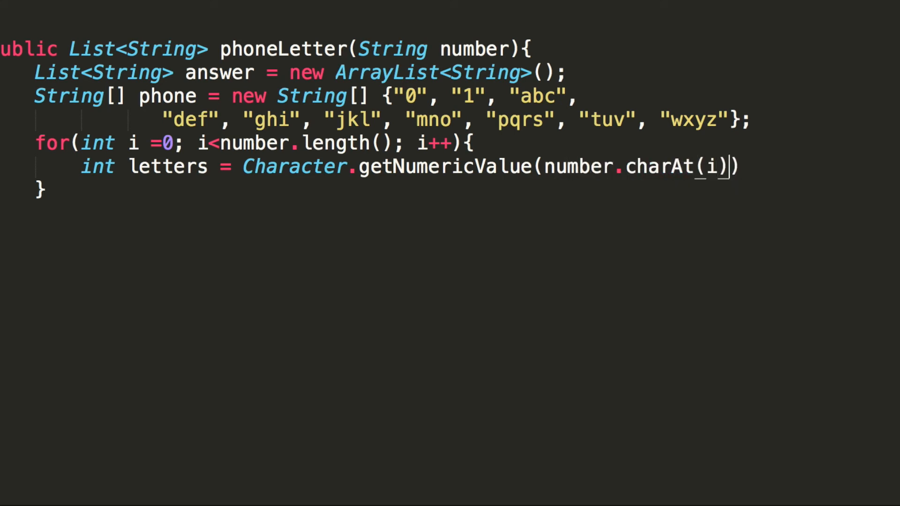
pyautogui.write(';')
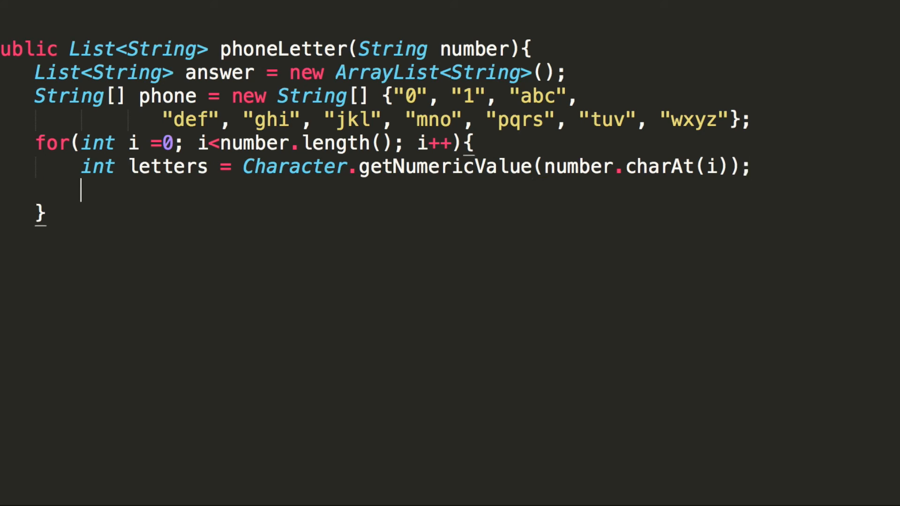
# Start while(answer.get(0).length()==i){, fixing the 'while' and 'length' typos.
pyautogui.write('whie')
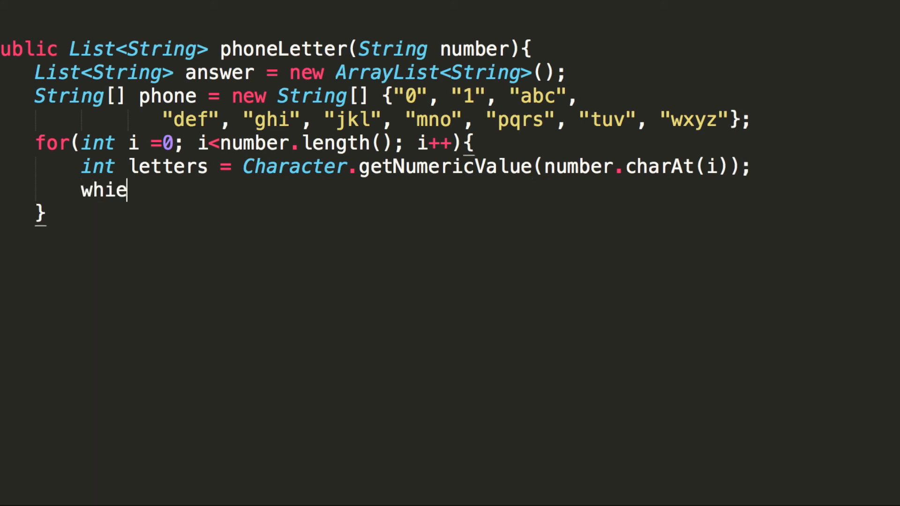
pyautogui.press('BackSpace')
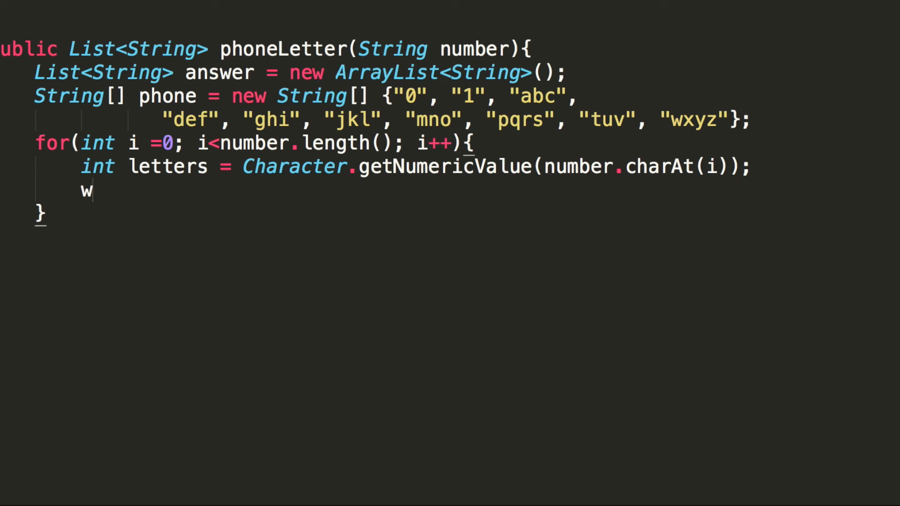
pyautogui.write('hile()')
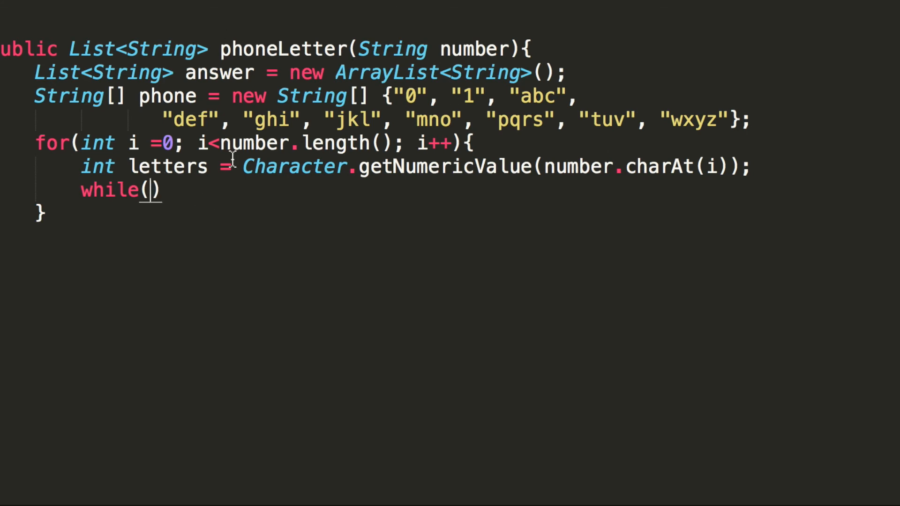
pyautogui.moveTo(285, 107)
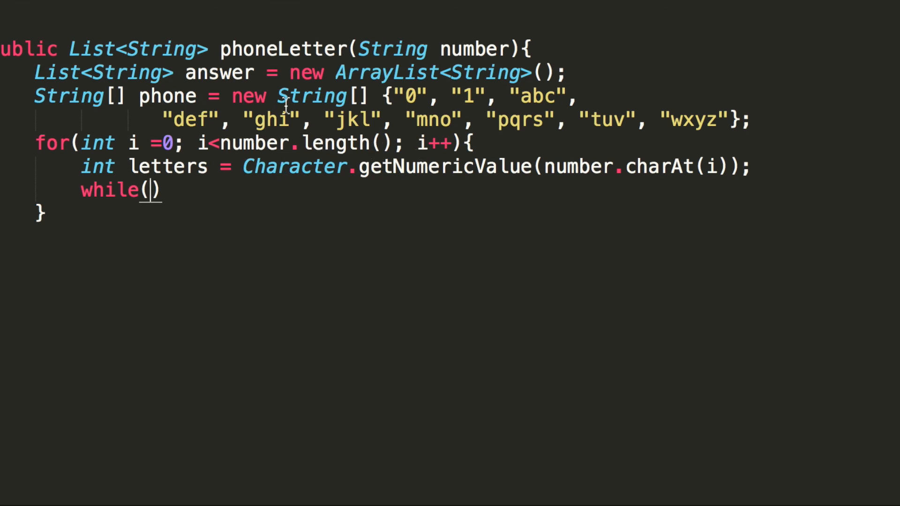
pyautogui.moveTo(211, 150)
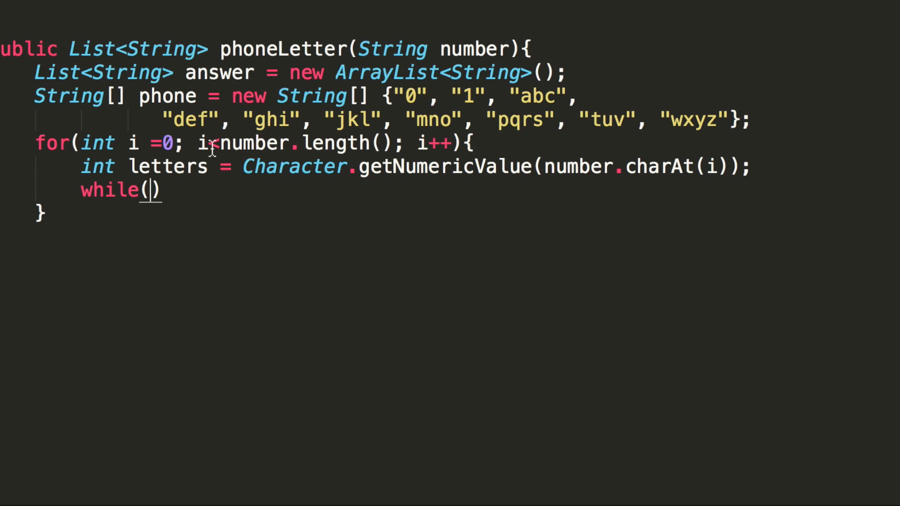
pyautogui.write('answer.get(')
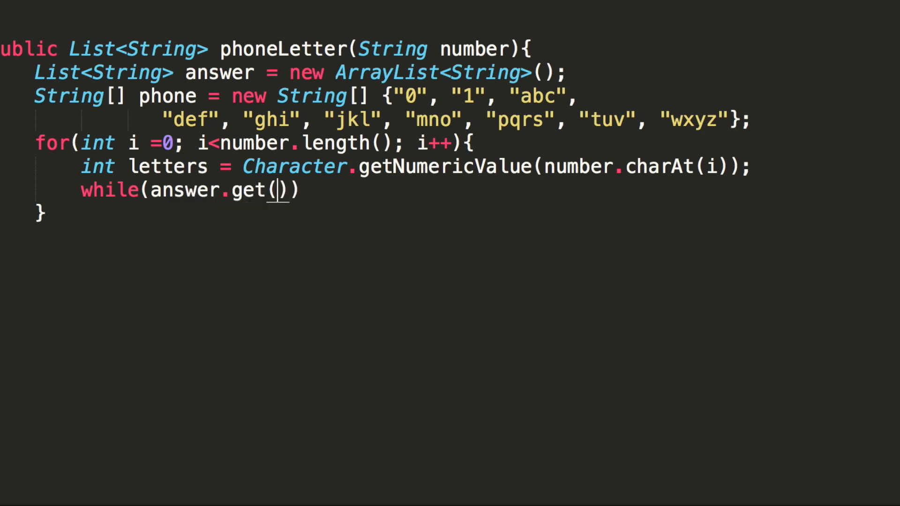
pyautogui.write('0).leg')
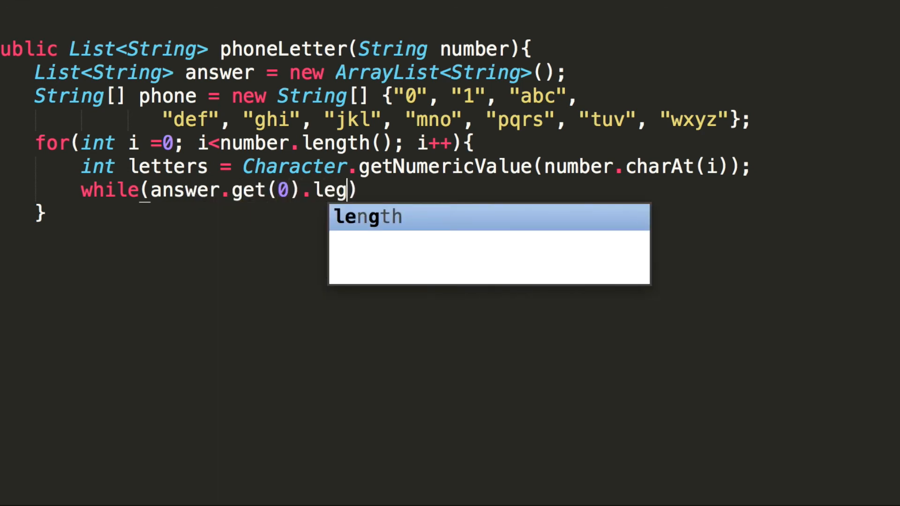
pyautogui.press('Backspace')
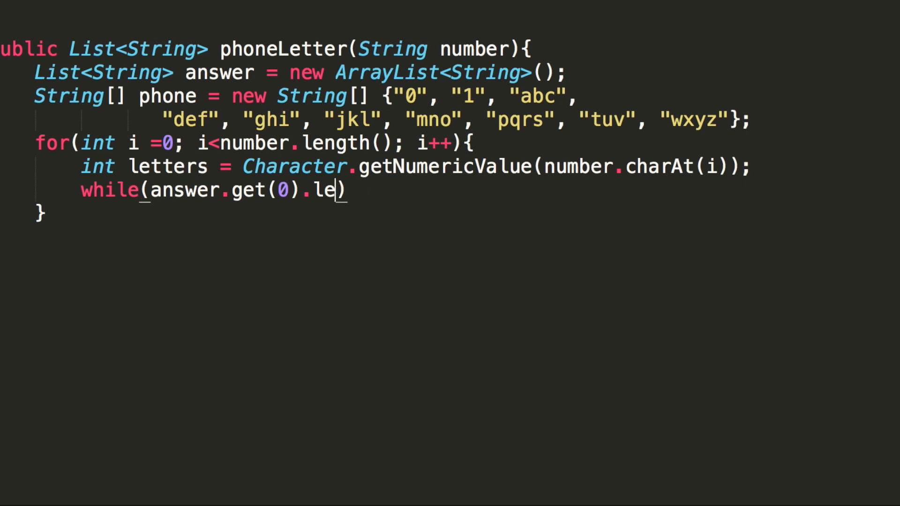
pyautogui.write('ngth(')
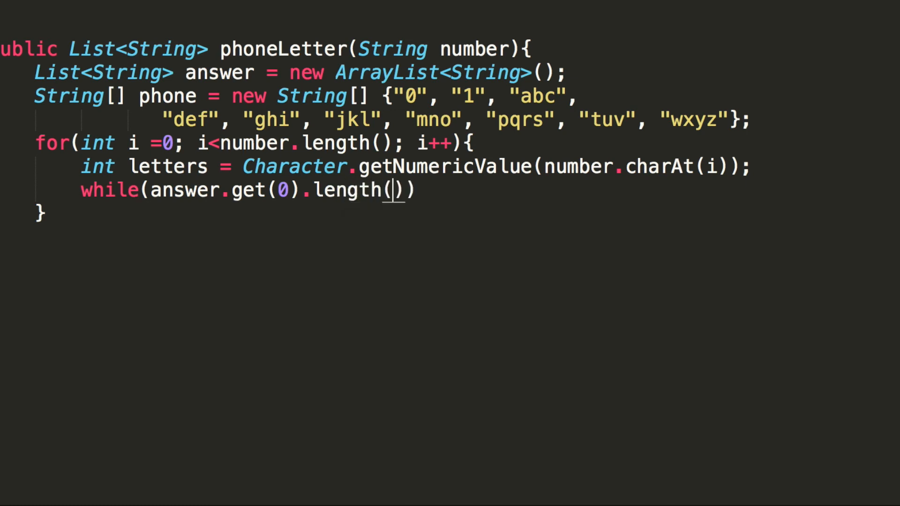
pyautogui.write('==i')
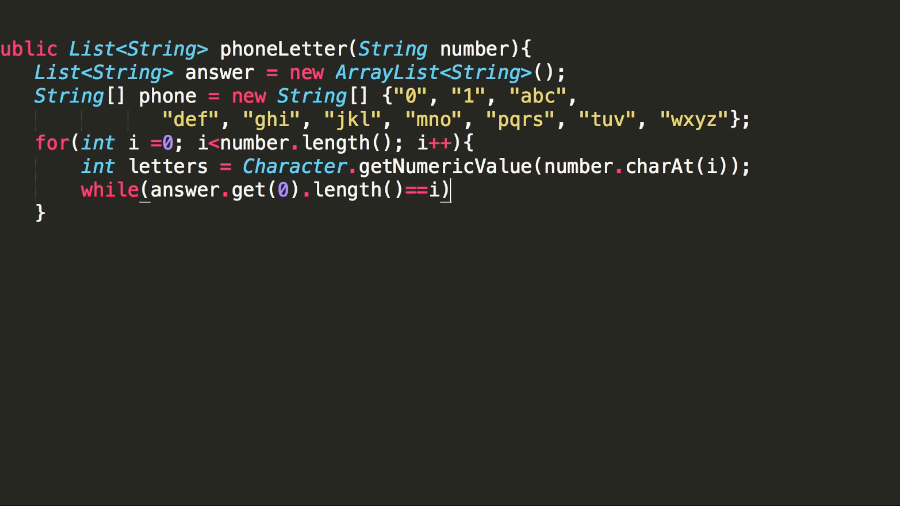
pyautogui.write('{')
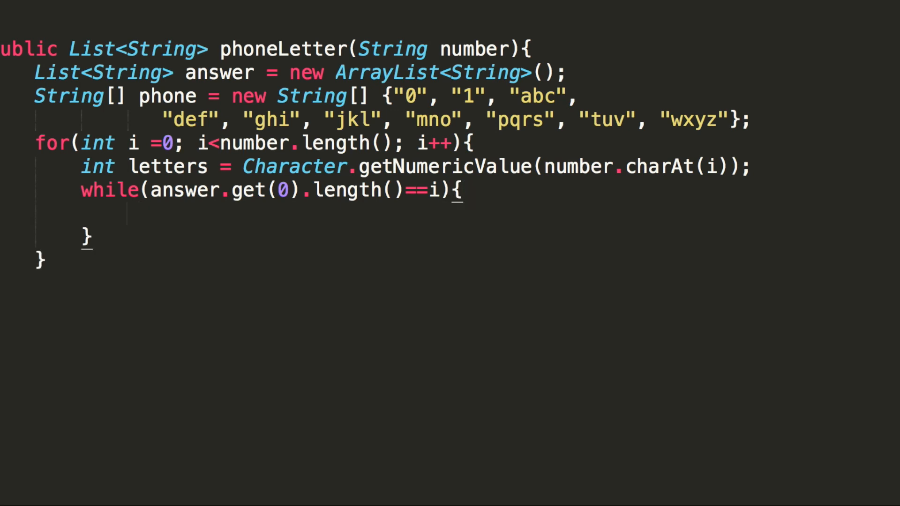
# Inside the while loop, add String top = ans.remove(0);.
pyautogui.write('String top =')
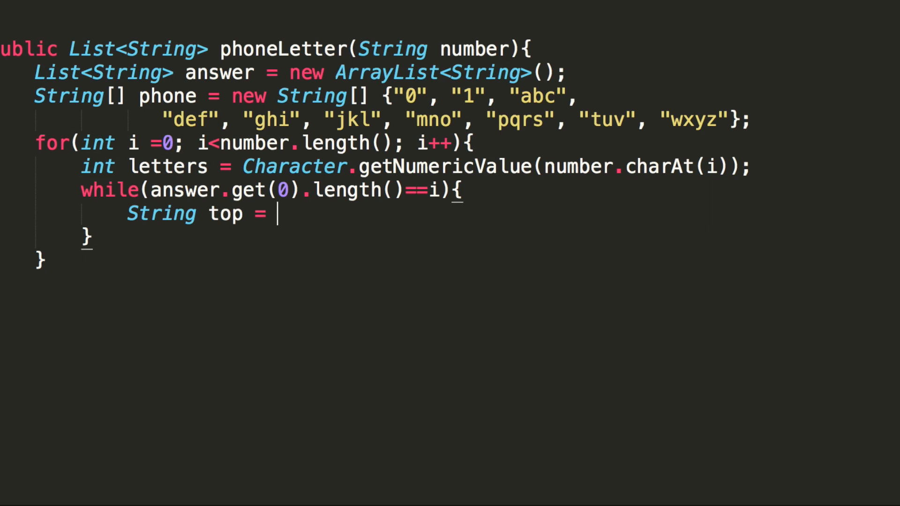
pyautogui.write('ans.')
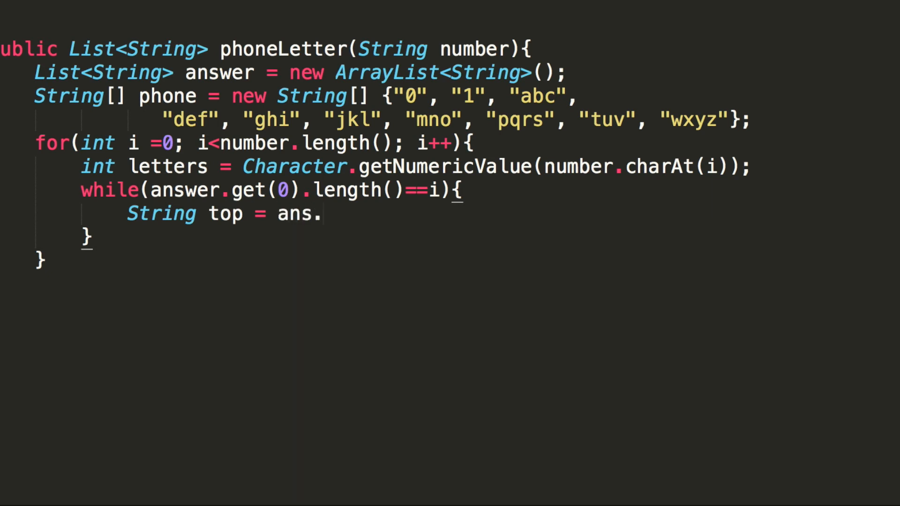
pyautogui.write('.remove(0)')
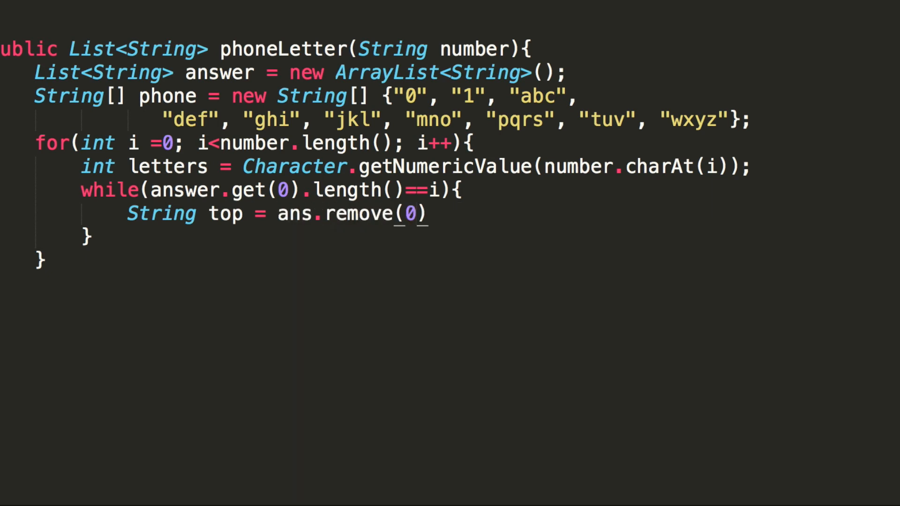
pyautogui.write(';')
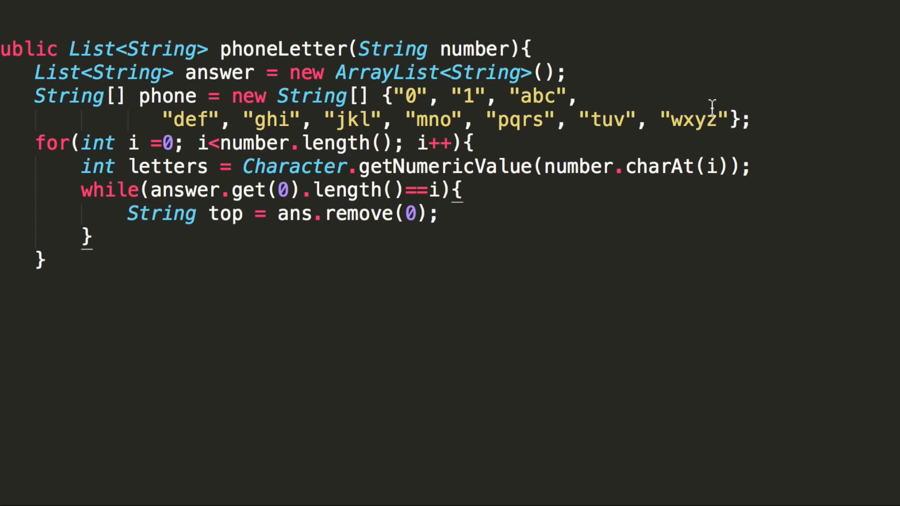
# Add answer.add(""); above the for loop using the answer autocomplete.
pyautogui.write('a')
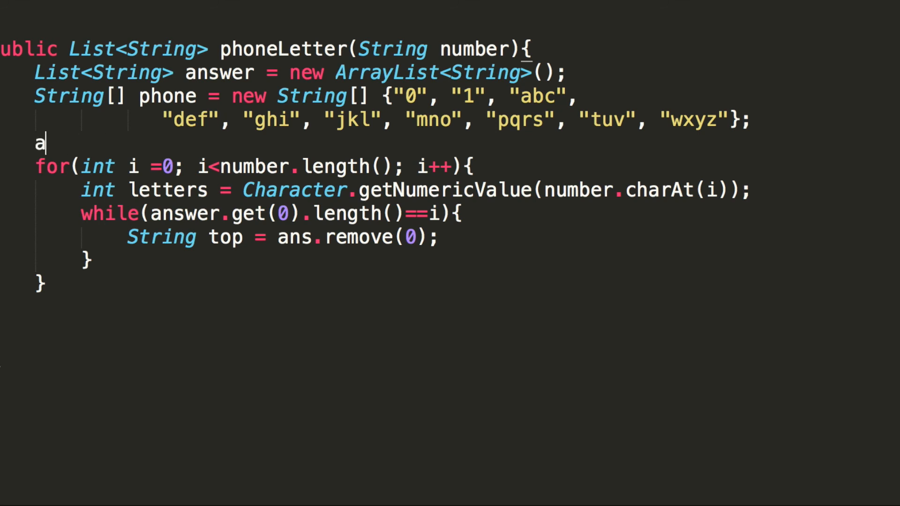
pyautogui.write('ns')
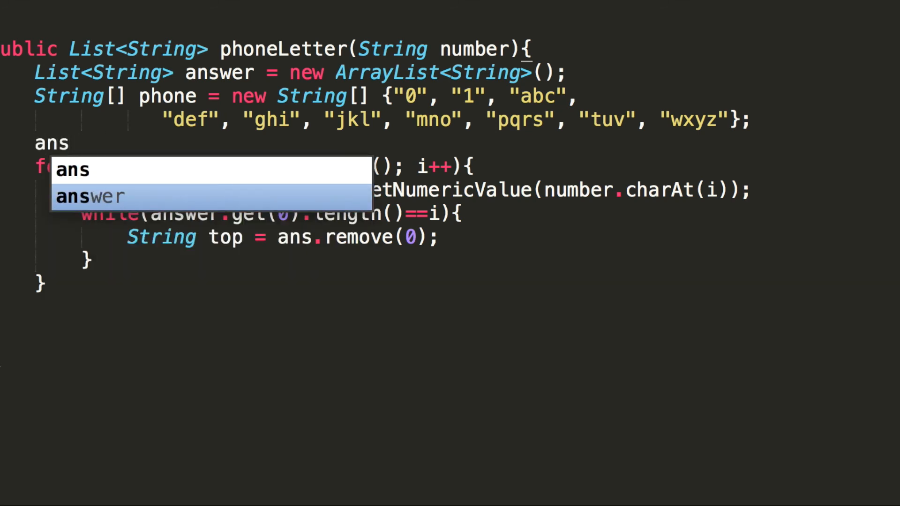
pyautogui.write('wer.add("')
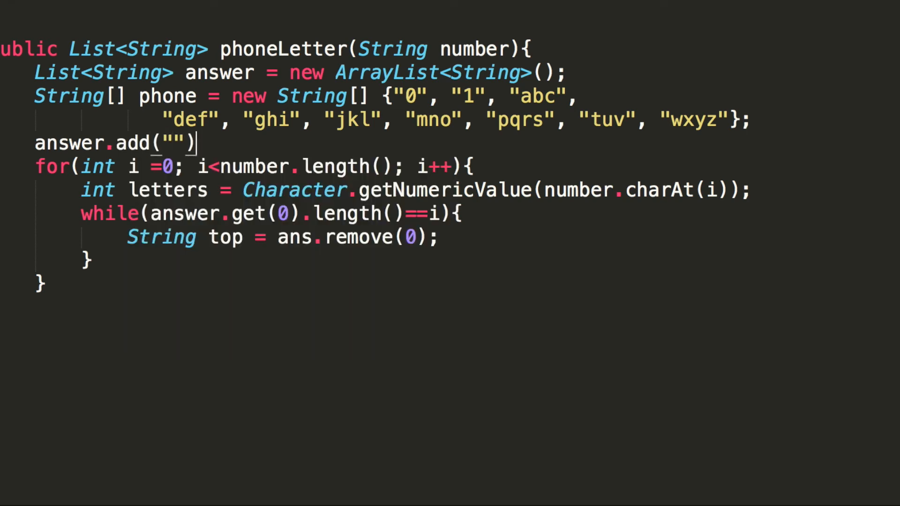
pyautogui.write(';')
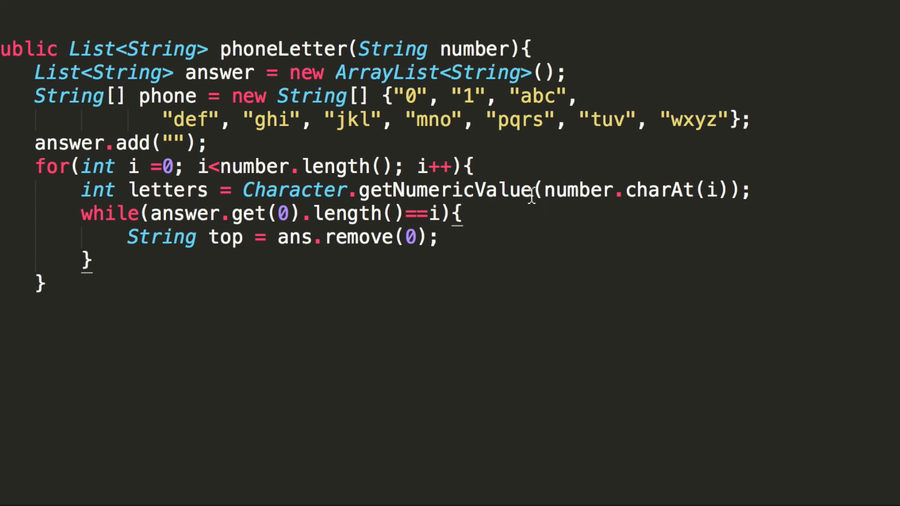
pyautogui.write('forI')
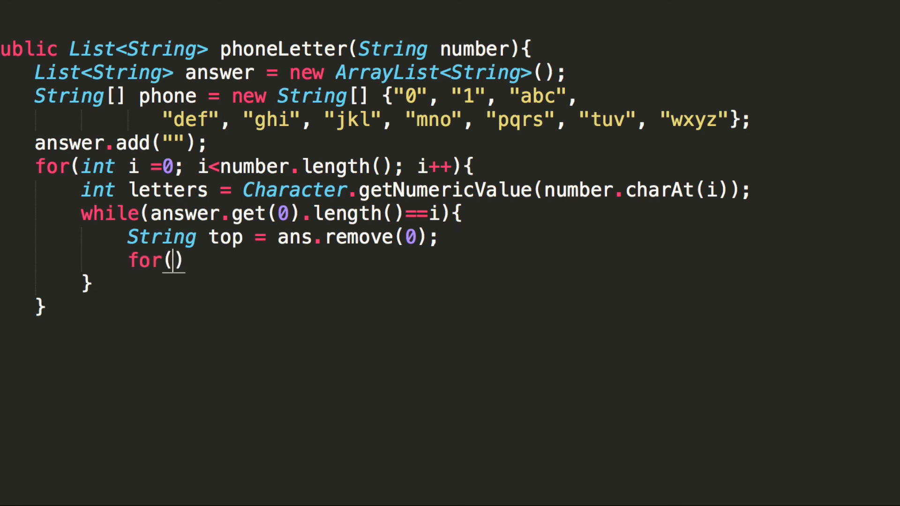
# Add an empty for(char c: phone[letters].toCharArray()){} loop inside the while loop.
pyautogui.write('char c: phone[]')
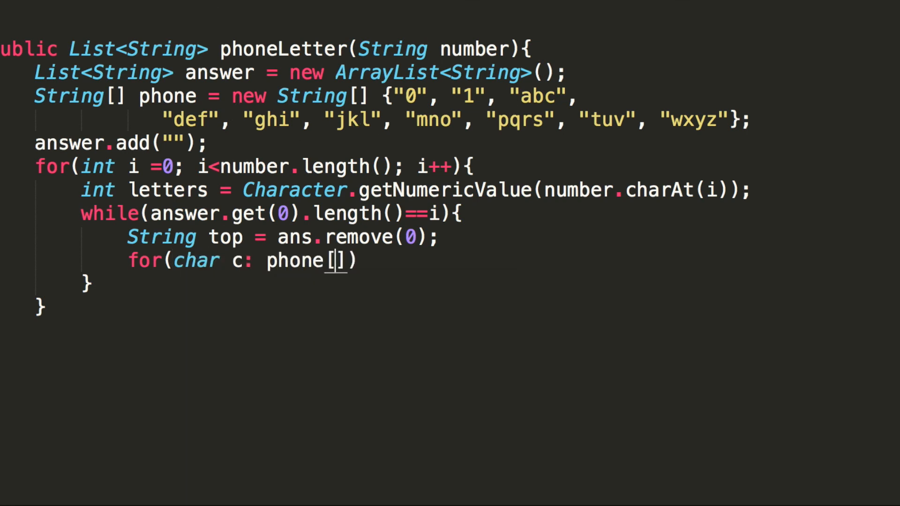
pyautogui.write('letters')
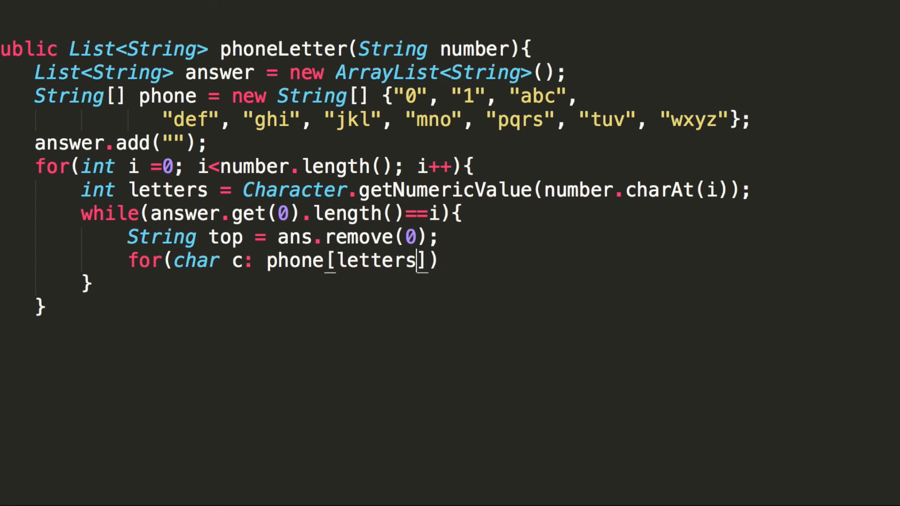
pyautogui.write('.toCharArra')
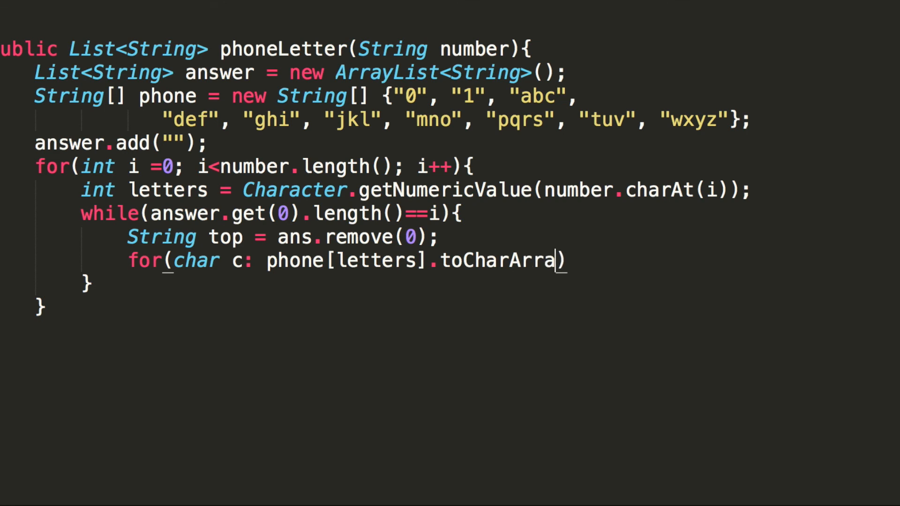
pyautogui.write('y()')
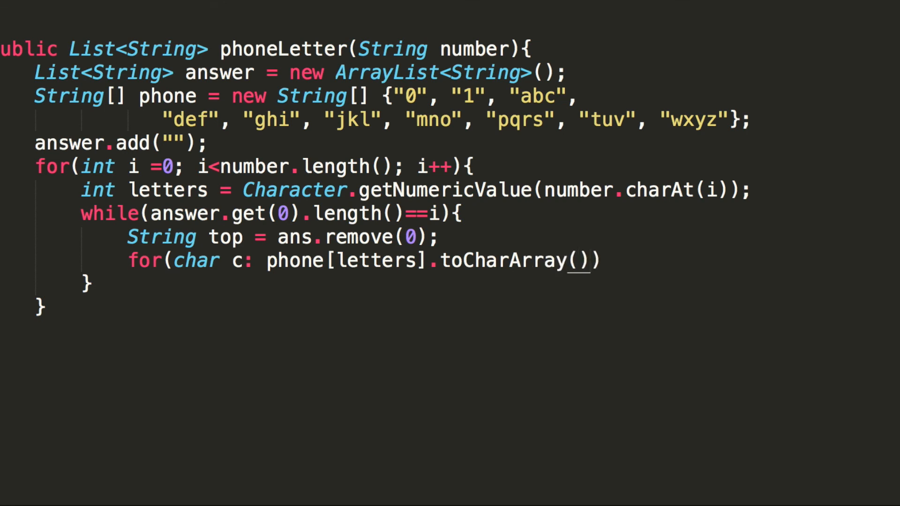
pyautogui.write('{}')
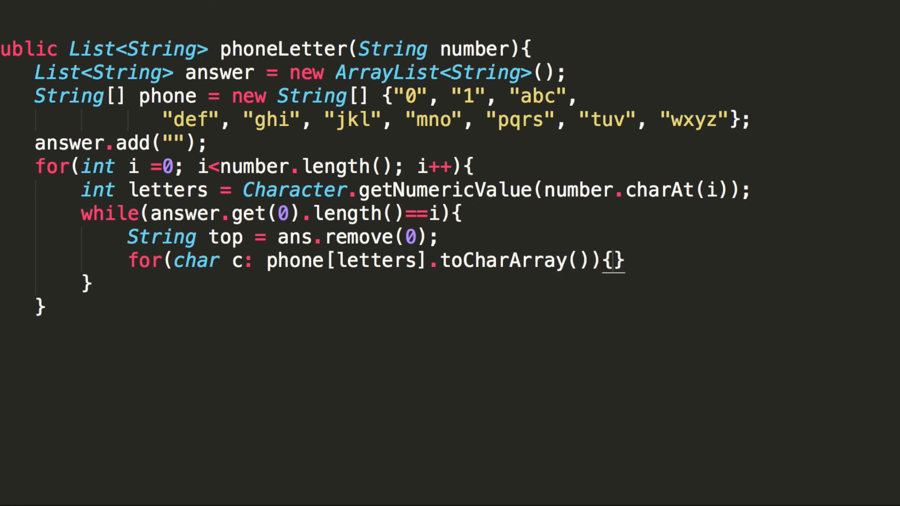
pyautogui.write('ans')
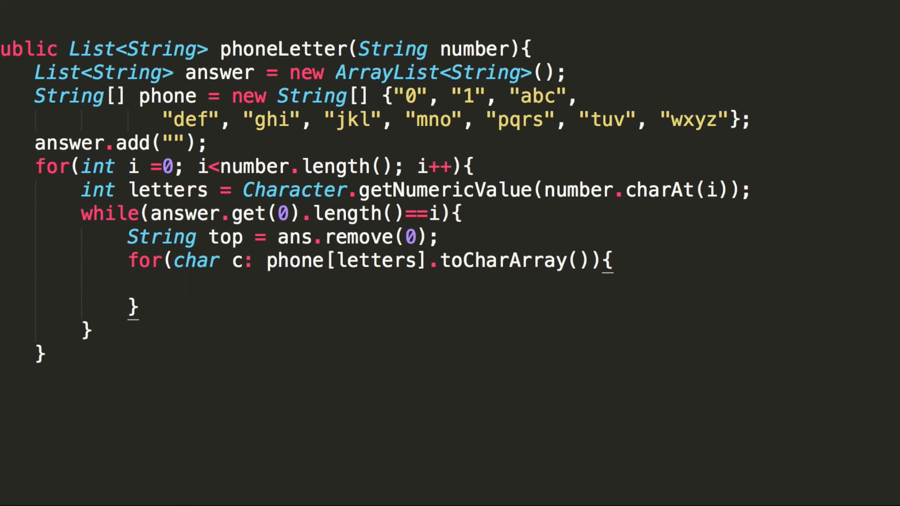
# Append answer.add(top + c); in the inner loop and end the method with return answer;.
pyautogui.write('answer')
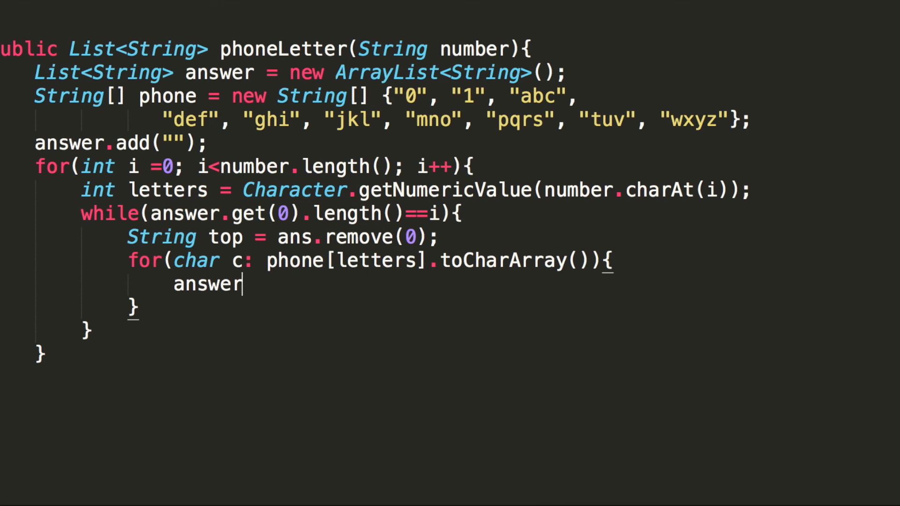
pyautogui.write('.add(t')
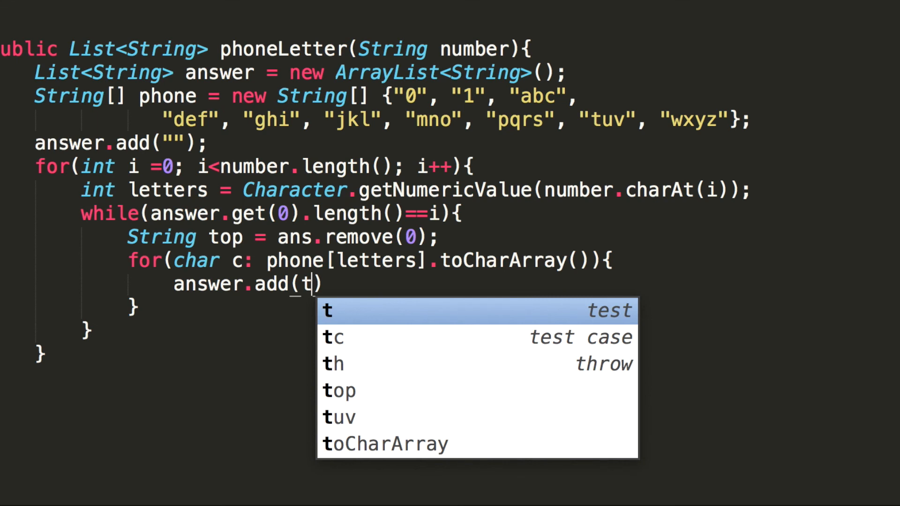
pyautogui.click(339, 390)
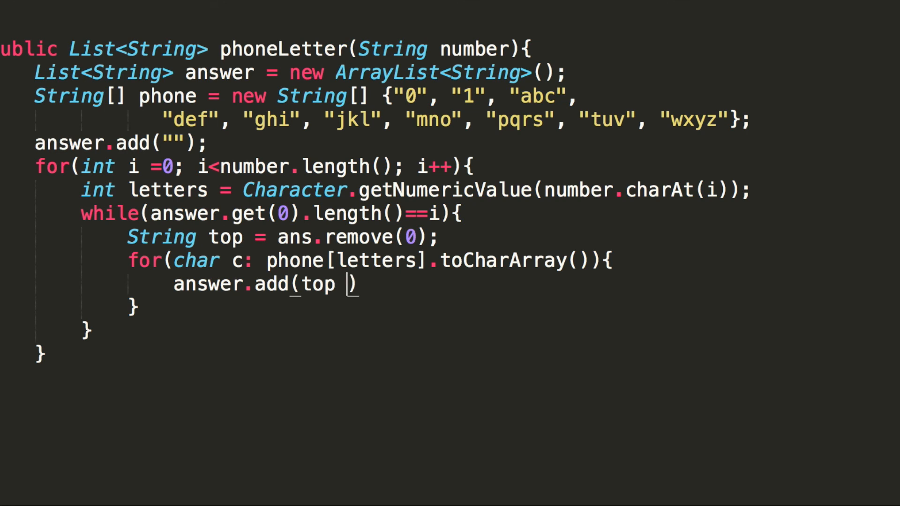
pyautogui.write('+ c')
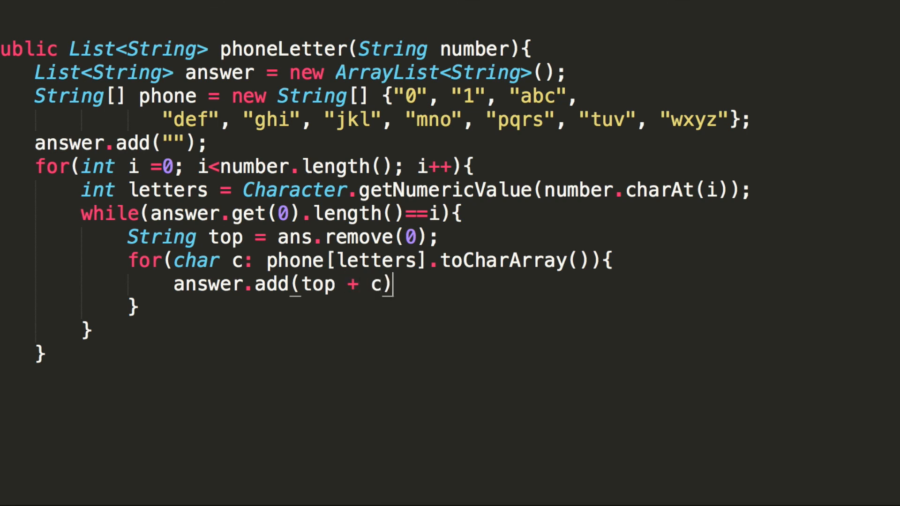
pyautogui.write(';')
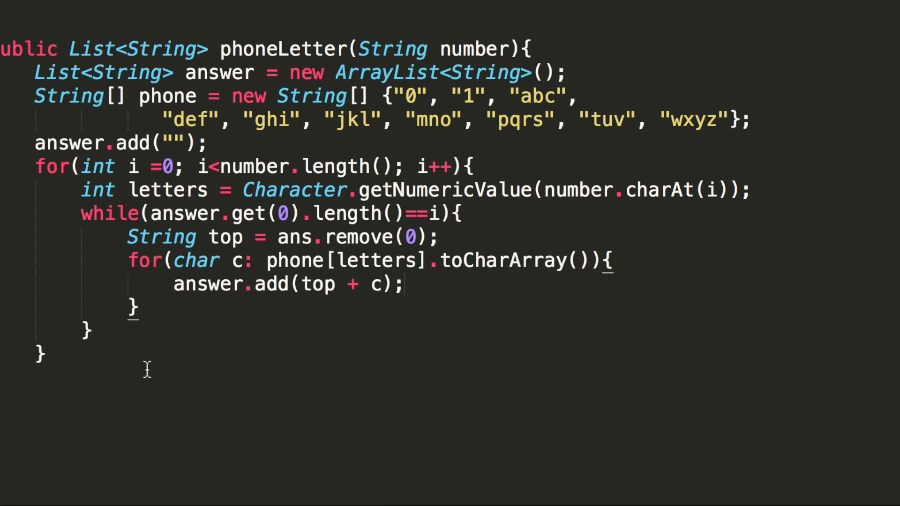
pyautogui.write('return')
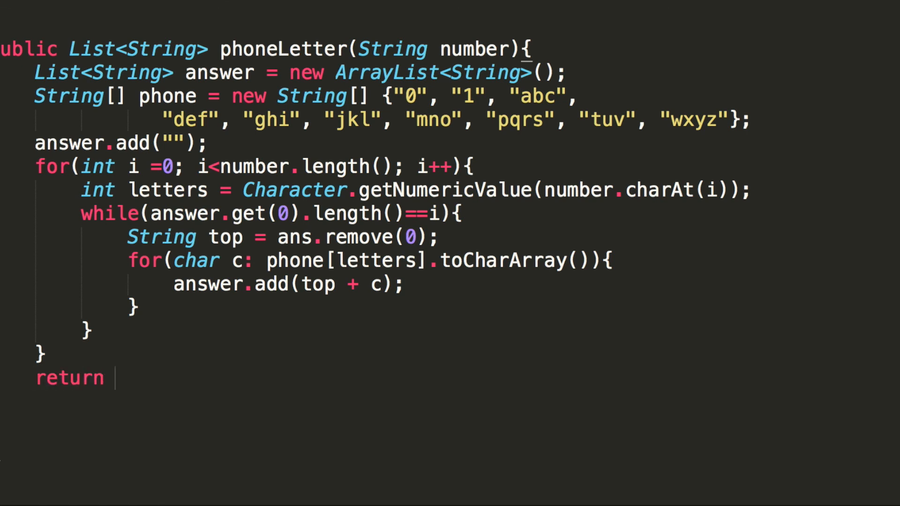
pyautogui.write('answer;')
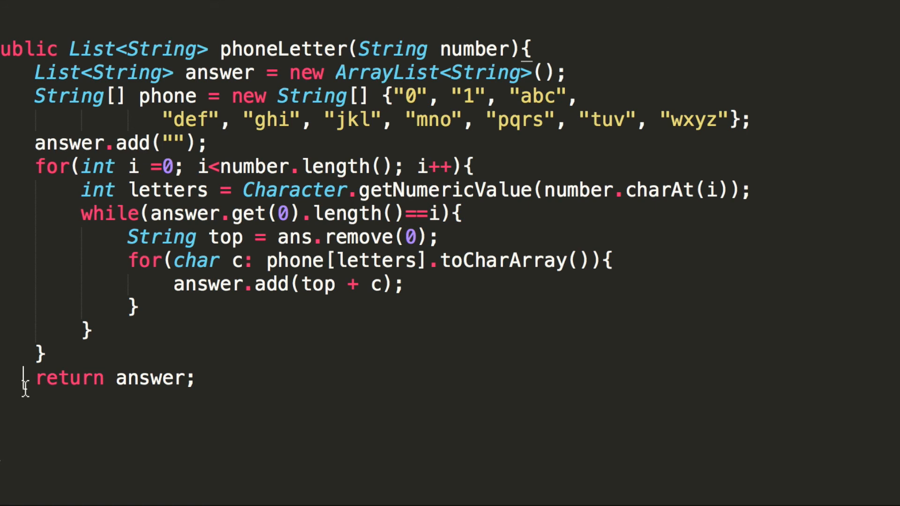